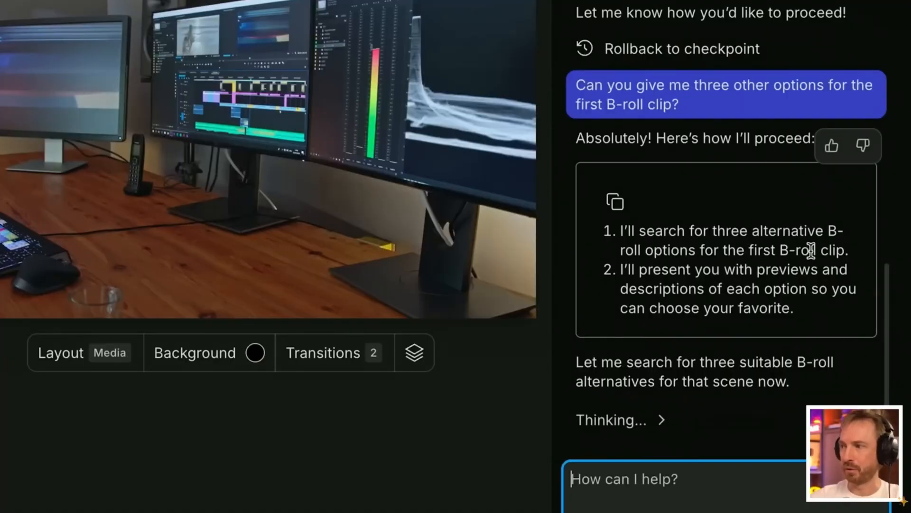
mouse_move(767, 417)
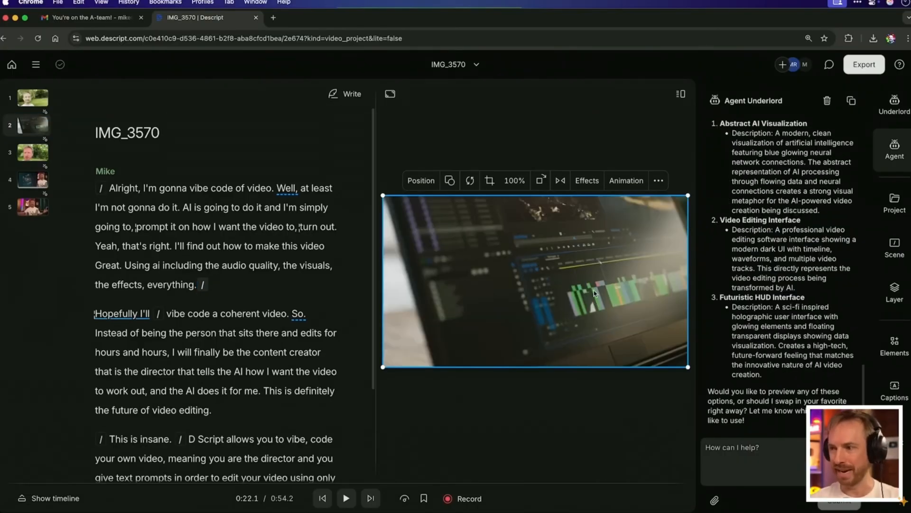
Give the first scene a zoom-blur transition from the Transition dropdown and preview it
click(116, 173)
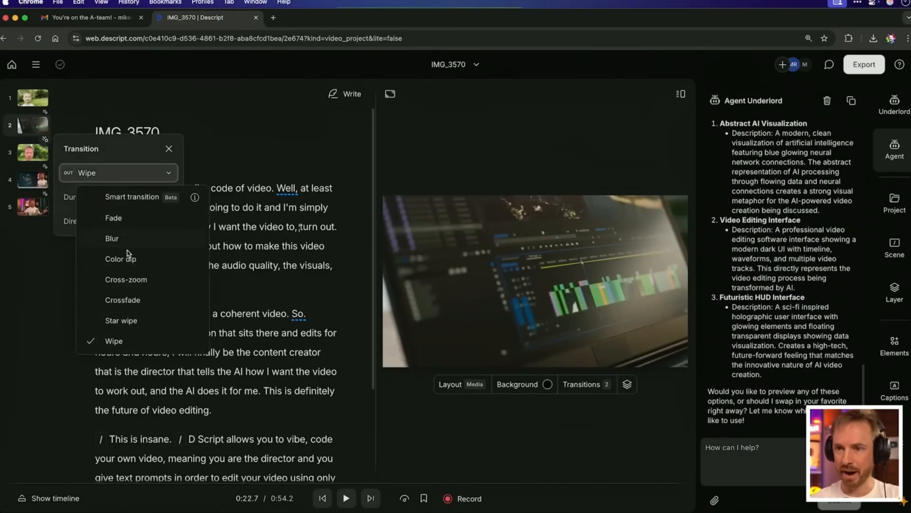
click(346, 498)
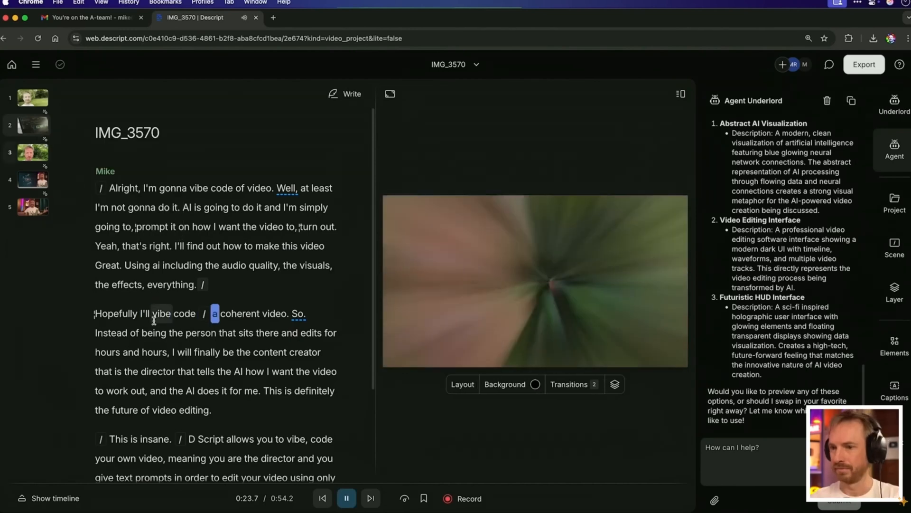
click(346, 497)
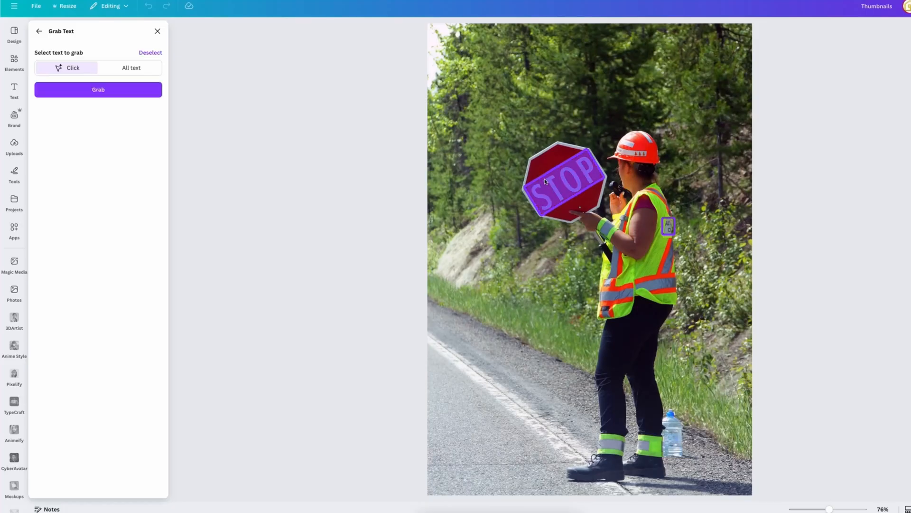
Grab the STOP text from the photo and browse Canva's Magic Studio tools like Magic Expand
click(98, 89)
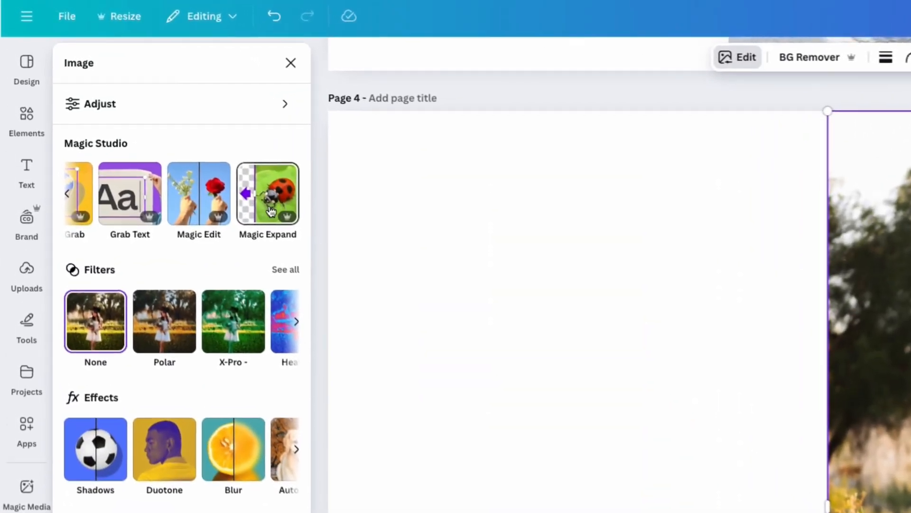
click(268, 193)
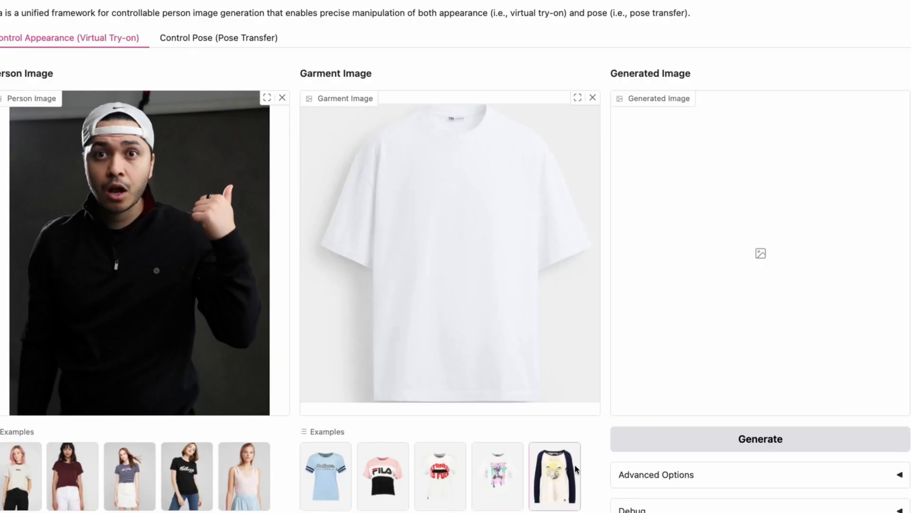
Browse the garment examples in the Virtual Try-on Space with the person and white T-shirt loaded
click(759, 438)
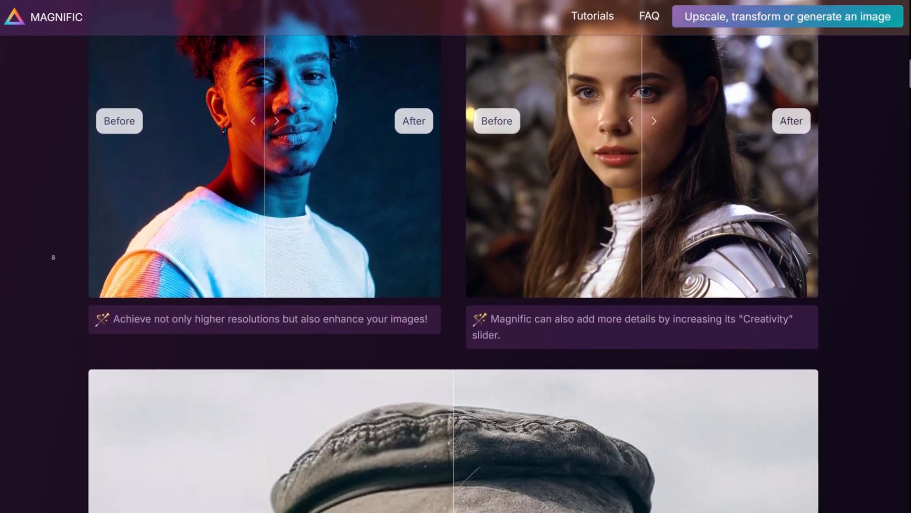
Scroll through Magnific's before-and-after upscaling examples and the Affinity Photo 2 page
scroll(down, 3)
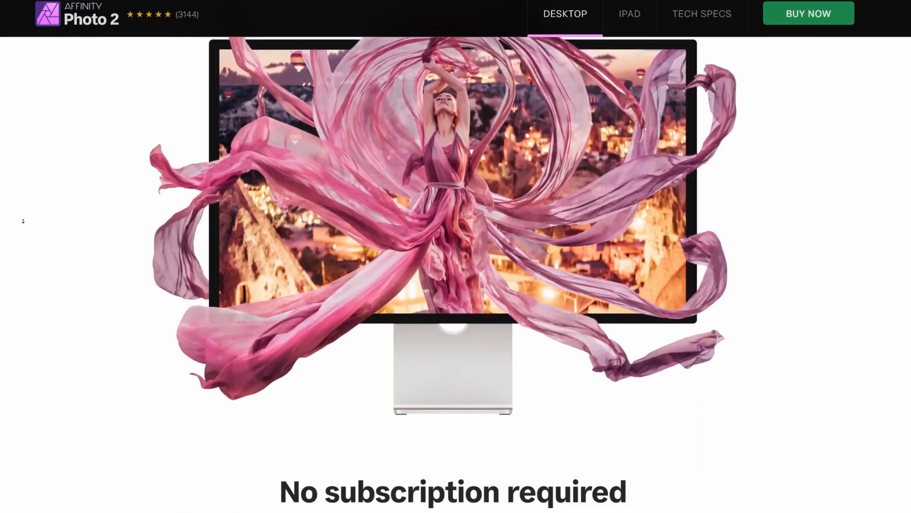
scroll(down, 3)
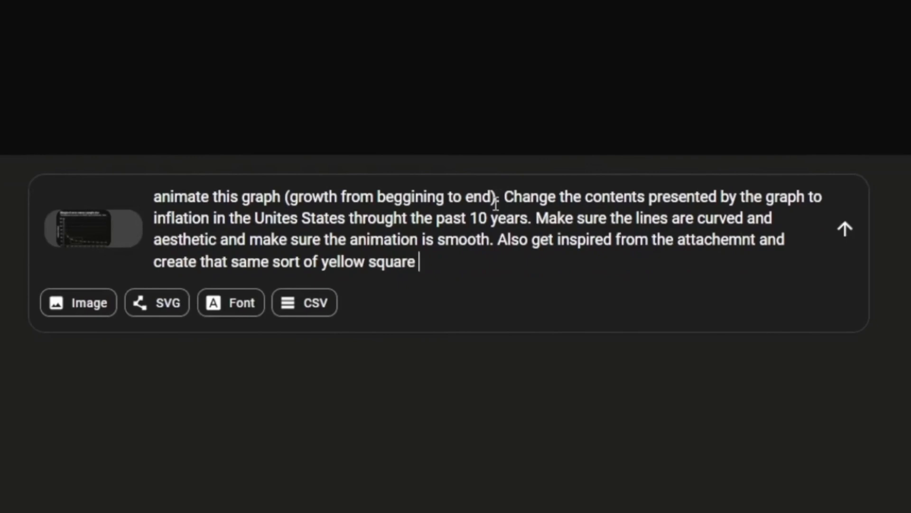
Submit the prompt to animate the attached US inflation graph and watch the result
click(845, 228)
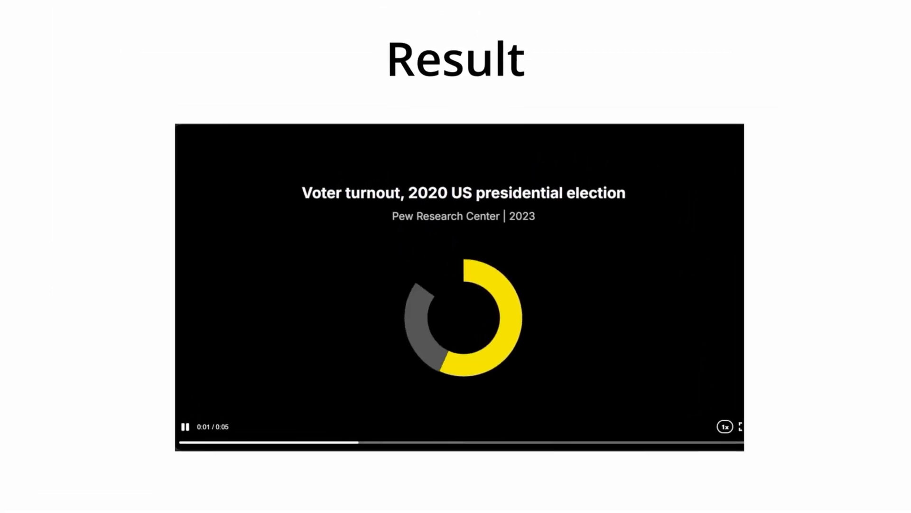